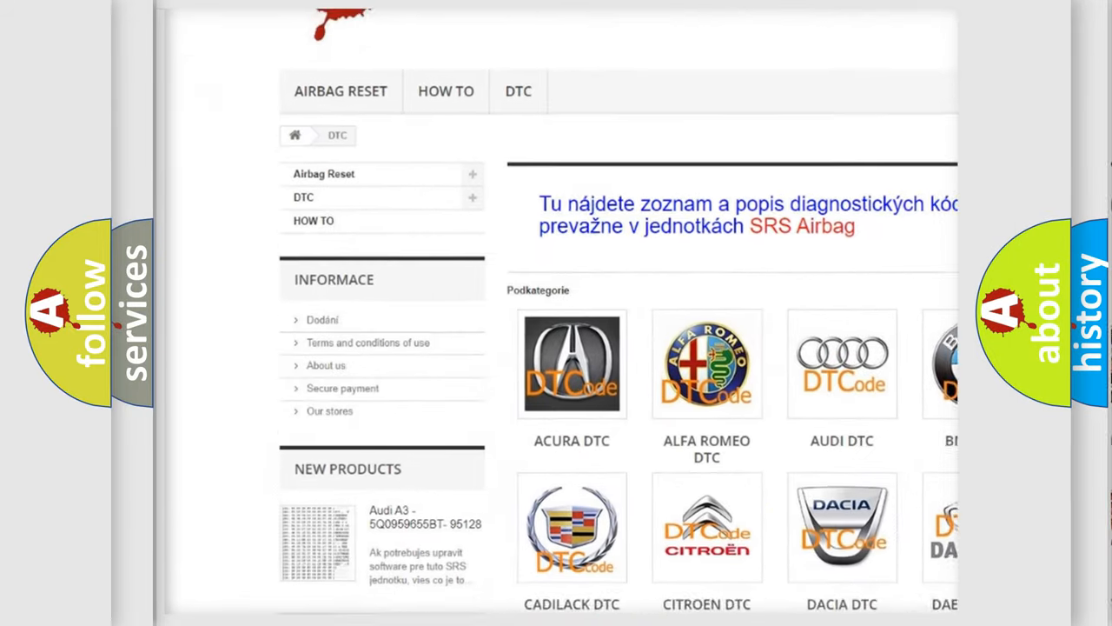
scroll(down, 3)
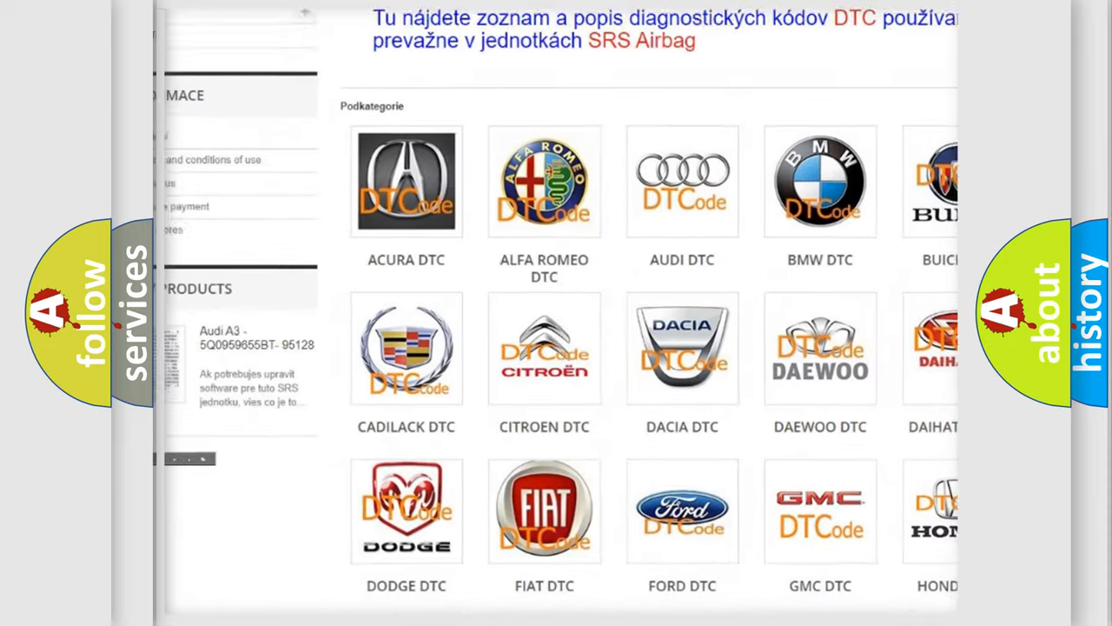
scroll(down, 3)
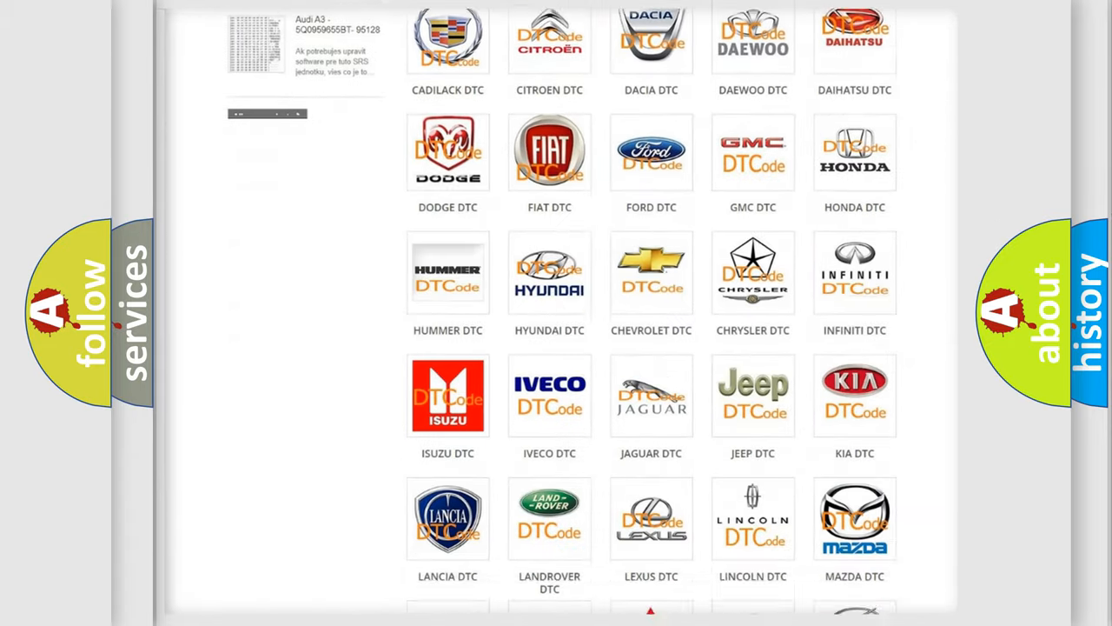
scroll(down, 3)
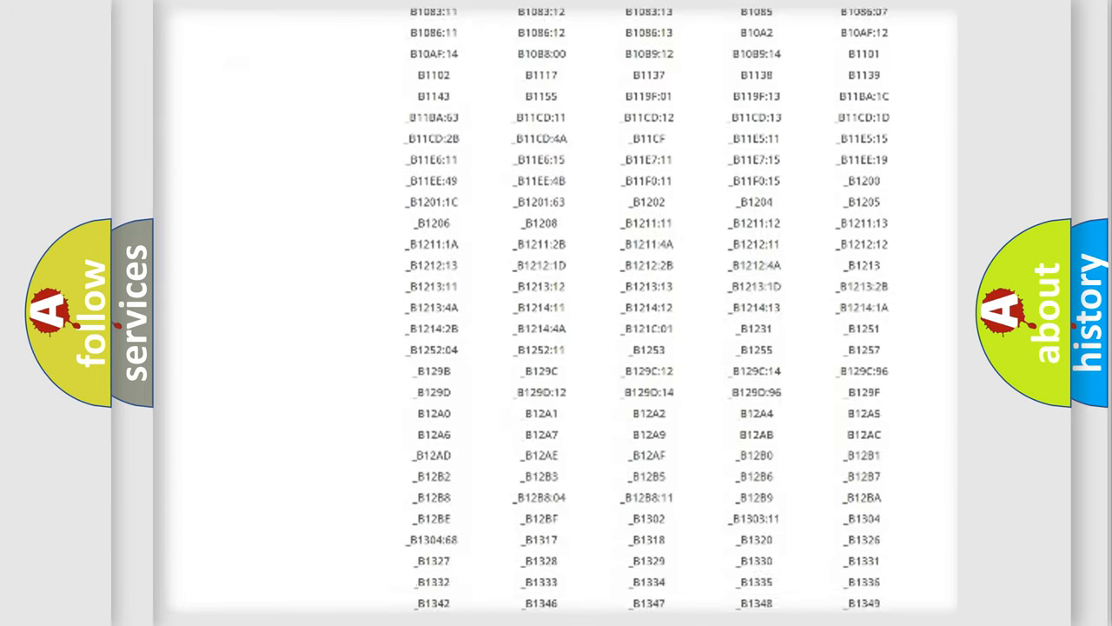
scroll(down, 3)
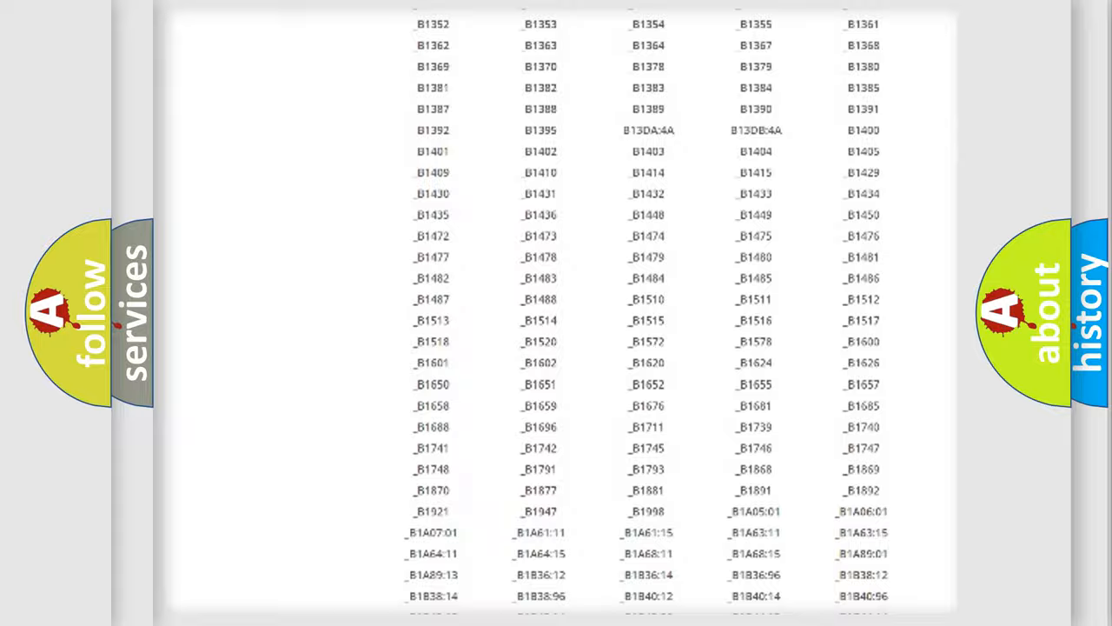